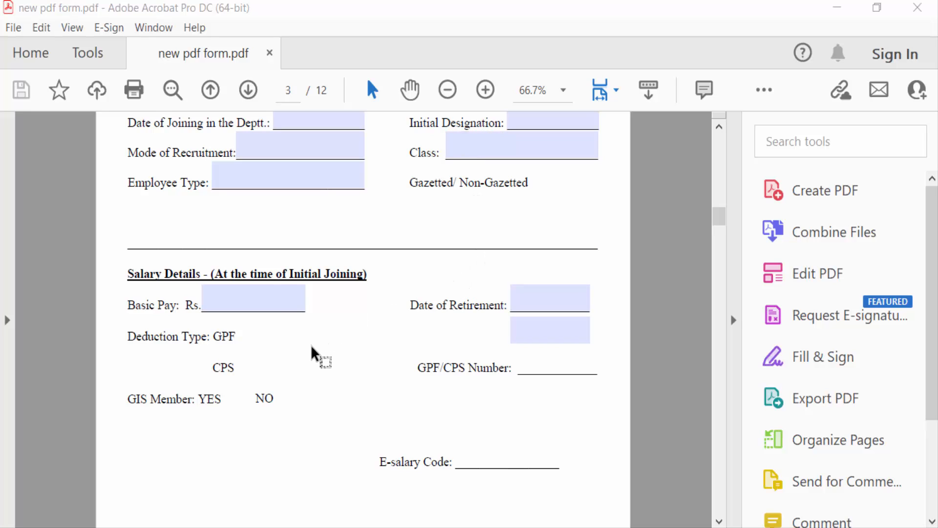
pyautogui.moveTo(346, 344)
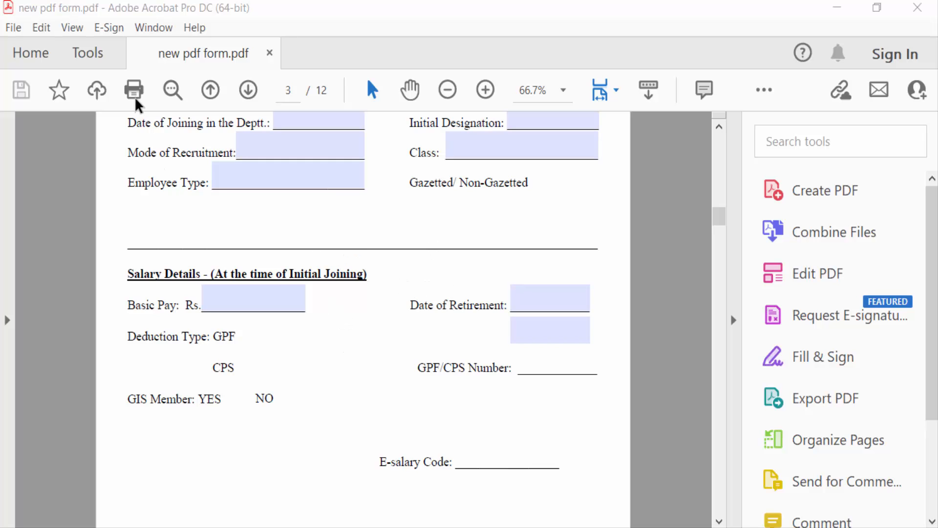
# - Show all tools and scroll down to the Forms & Signatures group
pyautogui.click(88, 53)
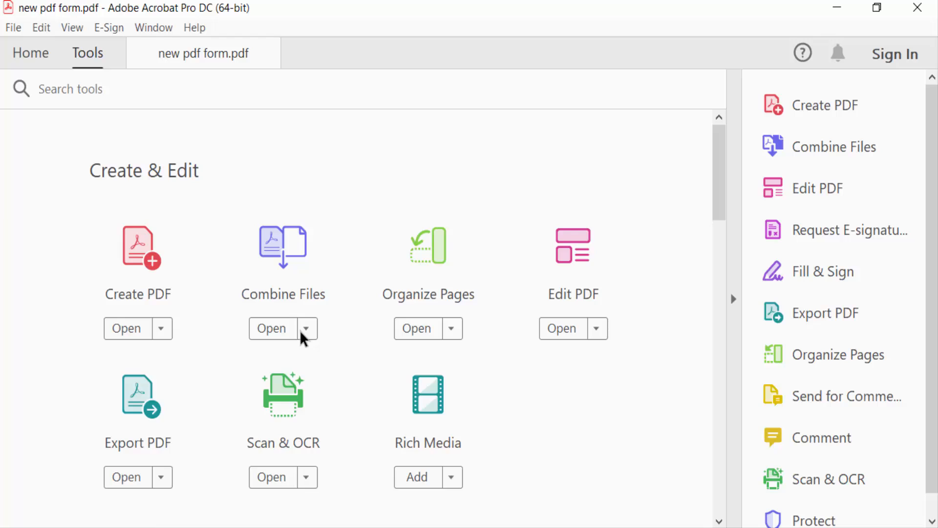
pyautogui.scroll(-3)
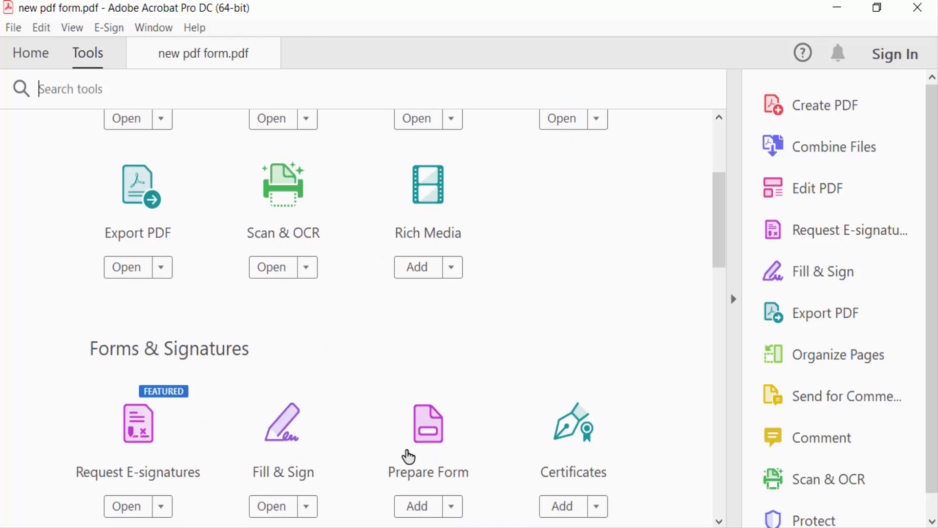
pyautogui.moveTo(505, 454)
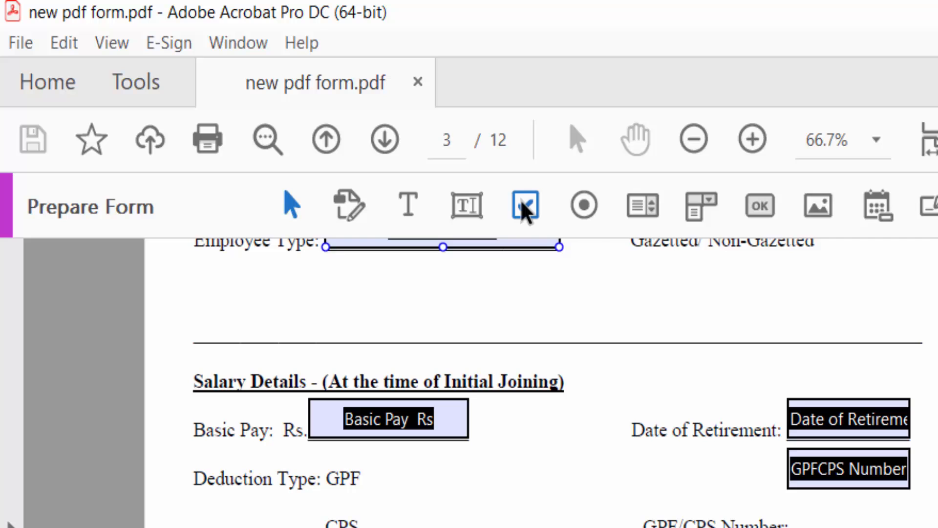
# - Pick the Check Box tool and draw a checkbox beside the deduction types
pyautogui.click(525, 205)
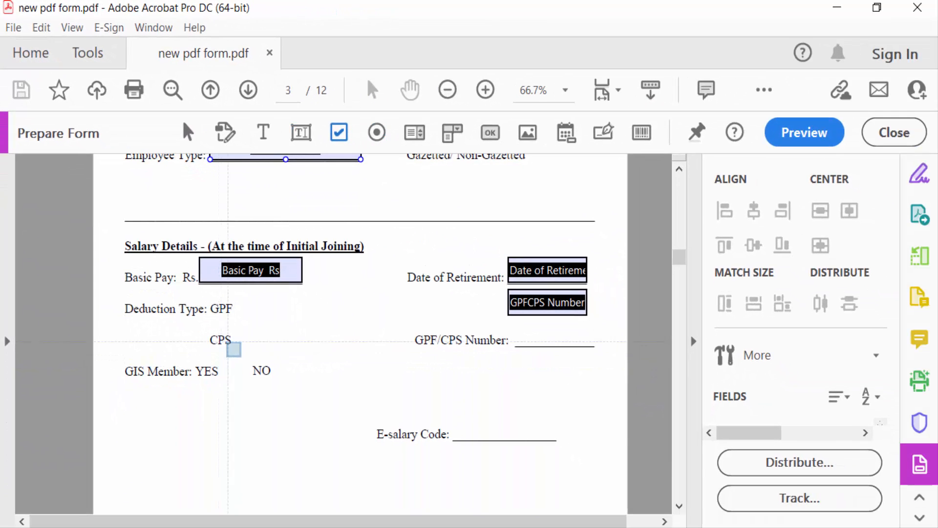
pyautogui.moveTo(233, 349); pyautogui.dragTo(254, 310)
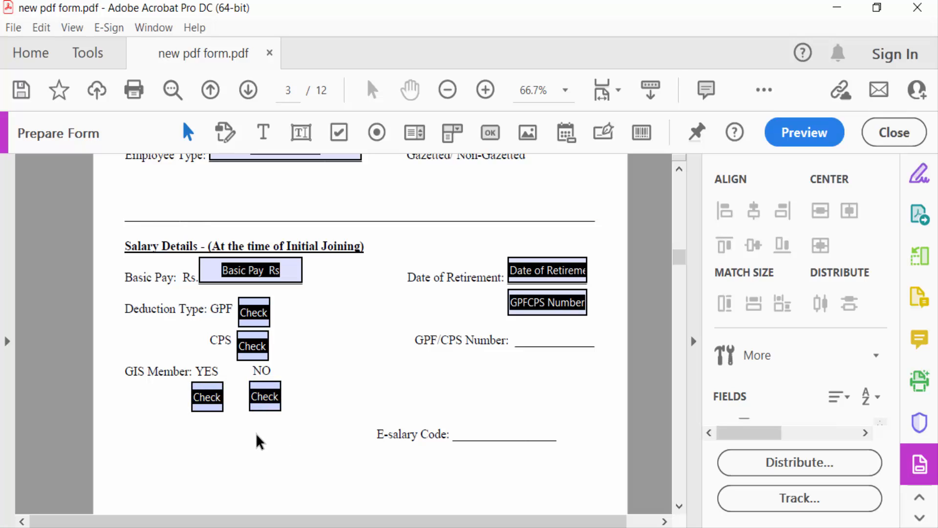
pyautogui.click(254, 312)
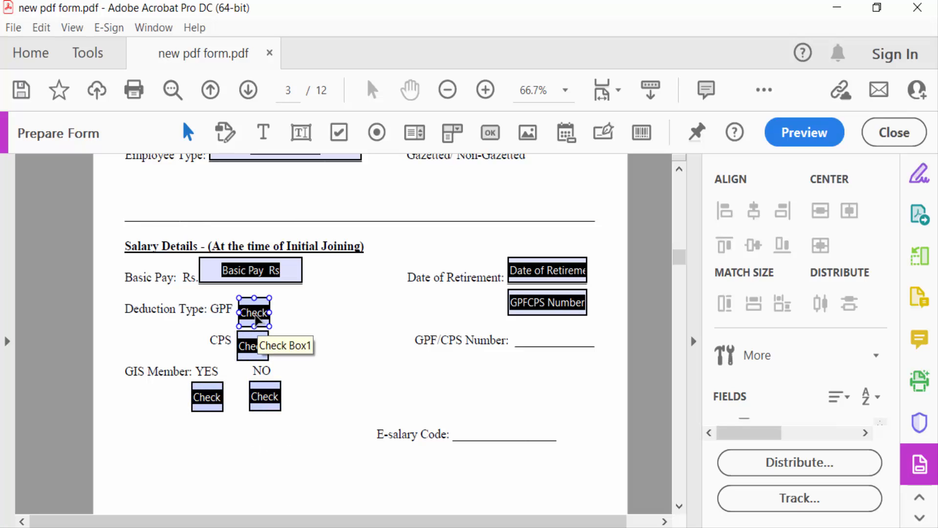
pyautogui.click(253, 312)
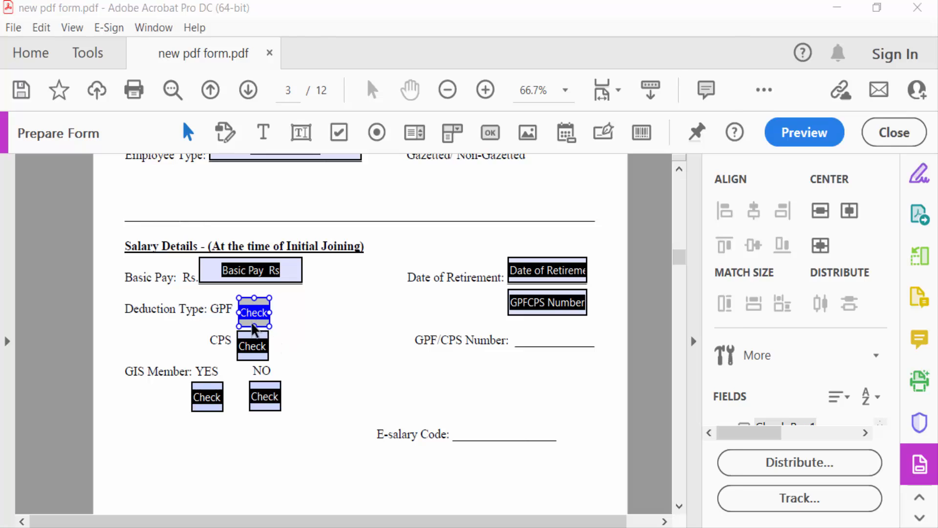
pyautogui.doubleClick(253, 312)
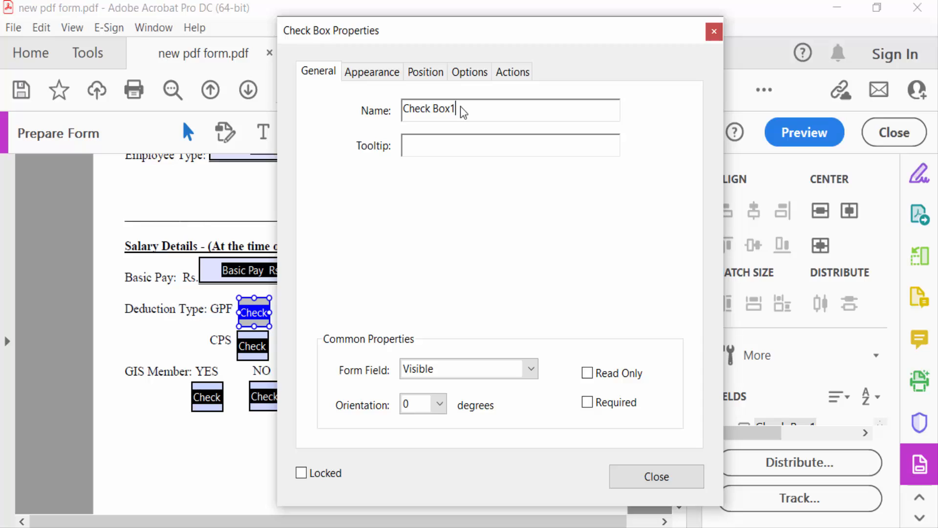
pyautogui.click(656, 477)
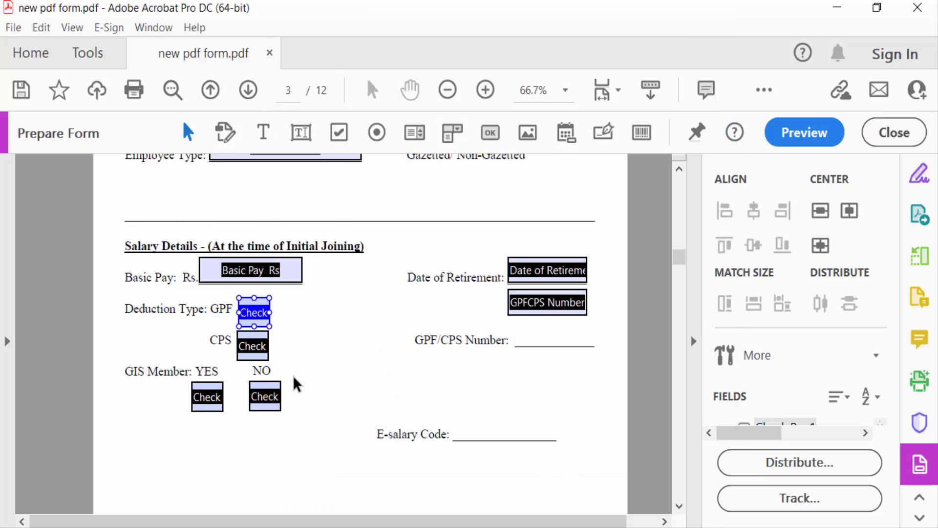
pyautogui.doubleClick(252, 346)
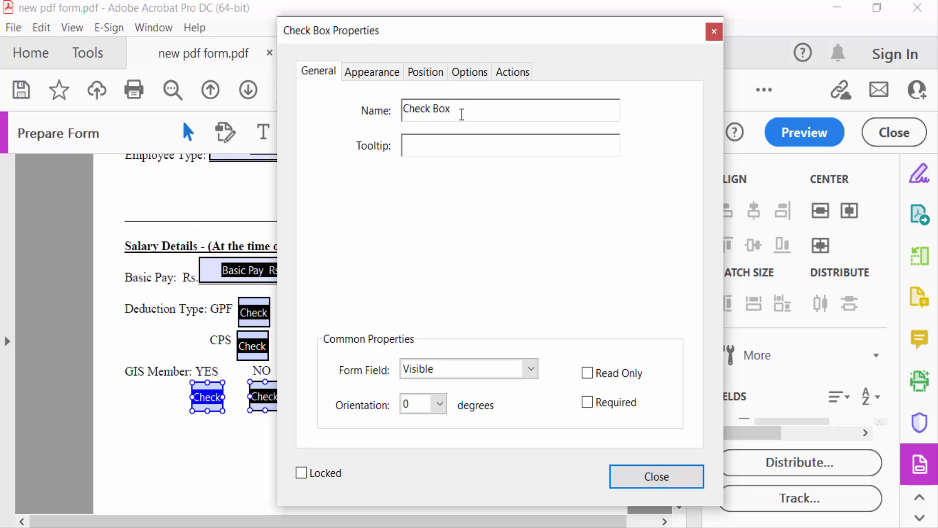
pyautogui.click(656, 477)
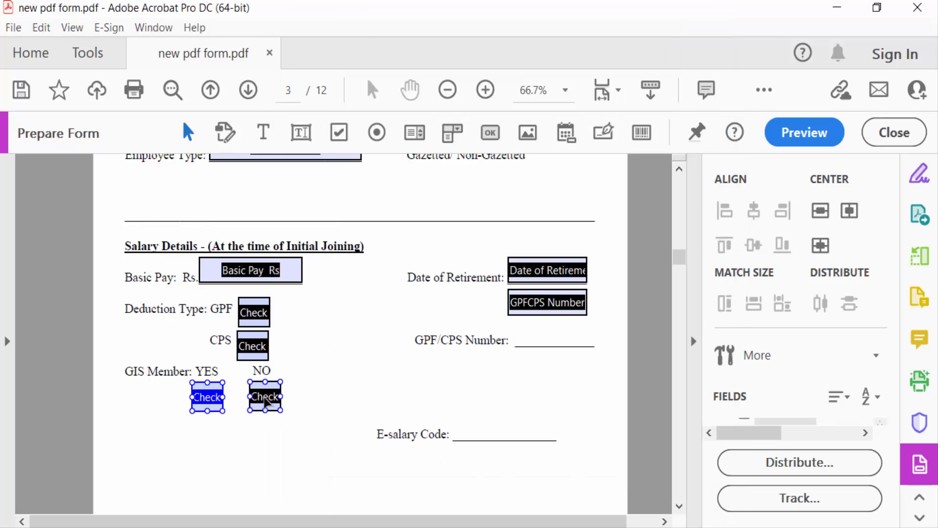
pyautogui.doubleClick(264, 397)
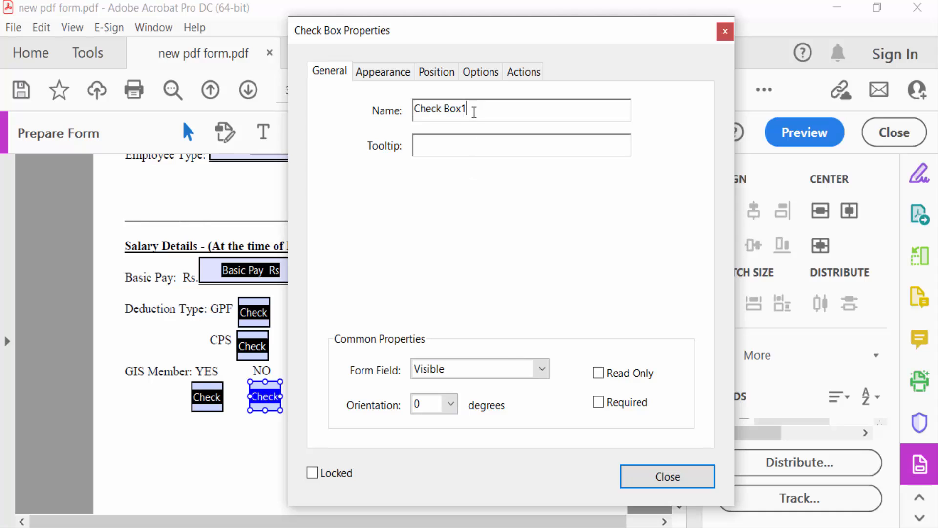
pyautogui.click(666, 476)
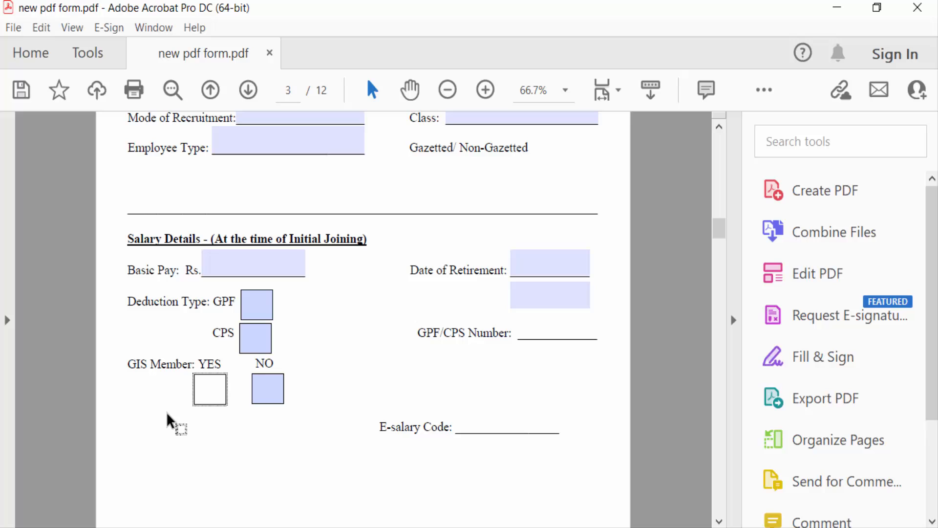
# - Tick the checkbox under YES to confirm it shows a check mark
pyautogui.click(209, 389)
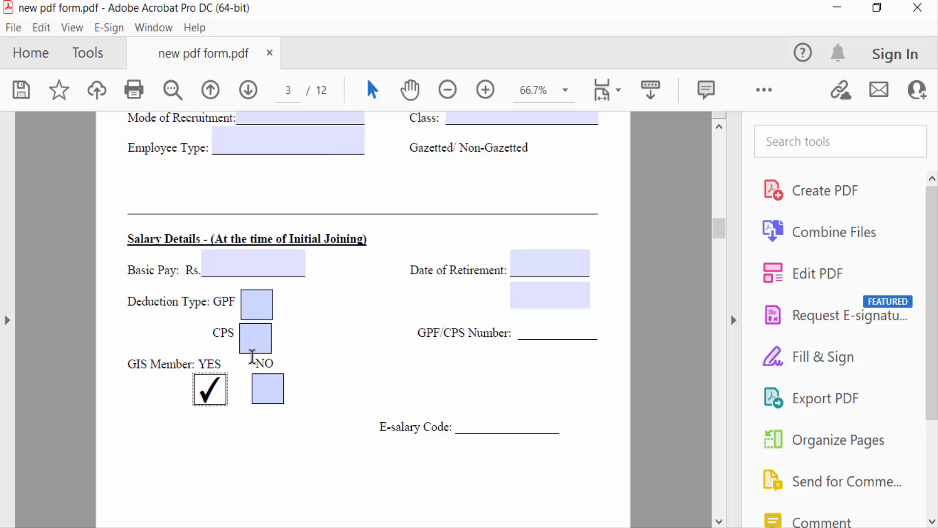